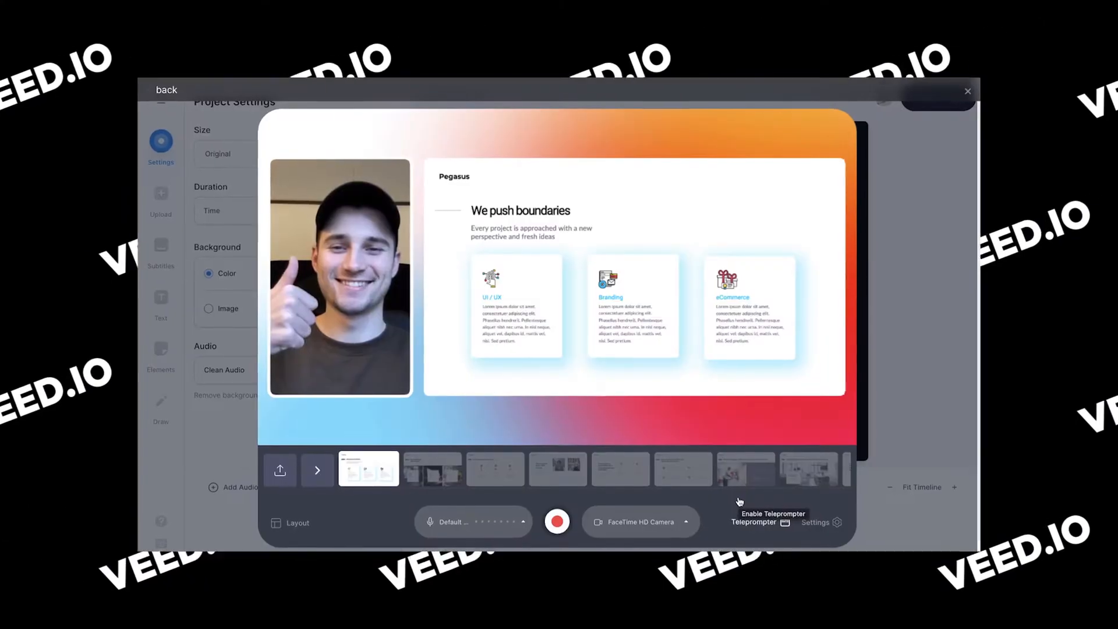
# Close VEED's recorder preview to reach the Pegasus deck in PowerPoint.
pyautogui.click(557, 521)
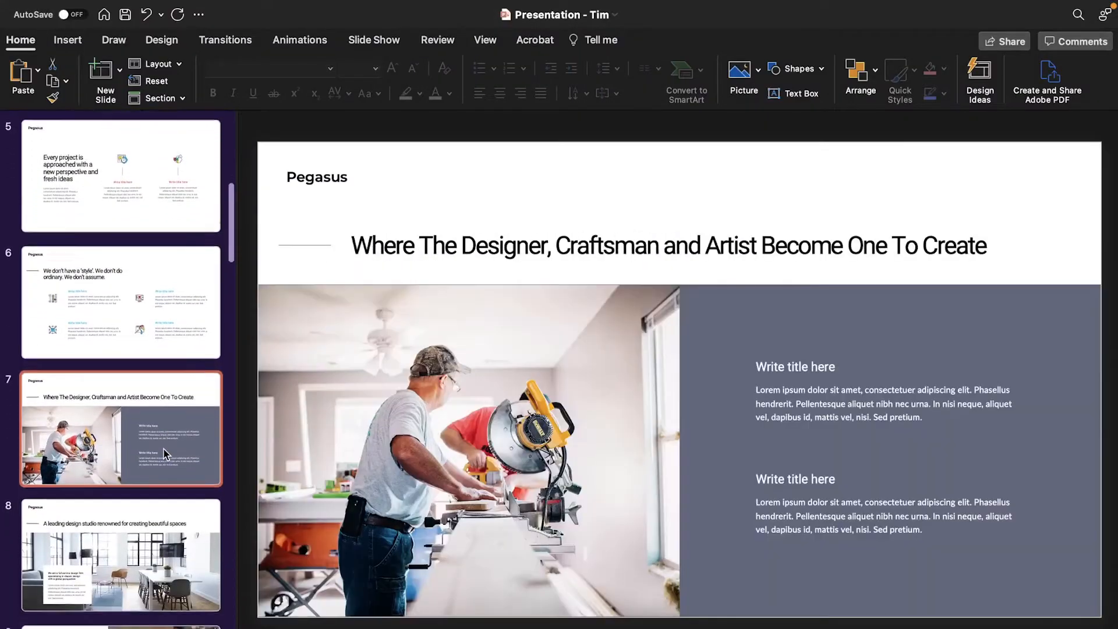
# Go to slide 9, 'Let's create something extraordinary together', from the thumbnail pane.
pyautogui.scroll(-3)
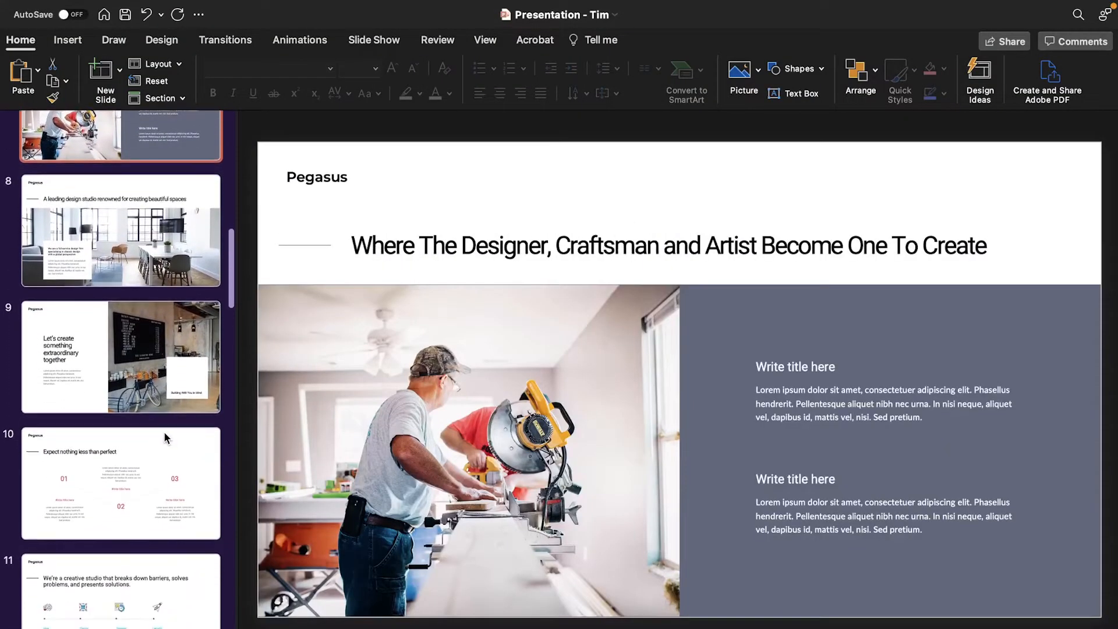
pyautogui.click(119, 357)
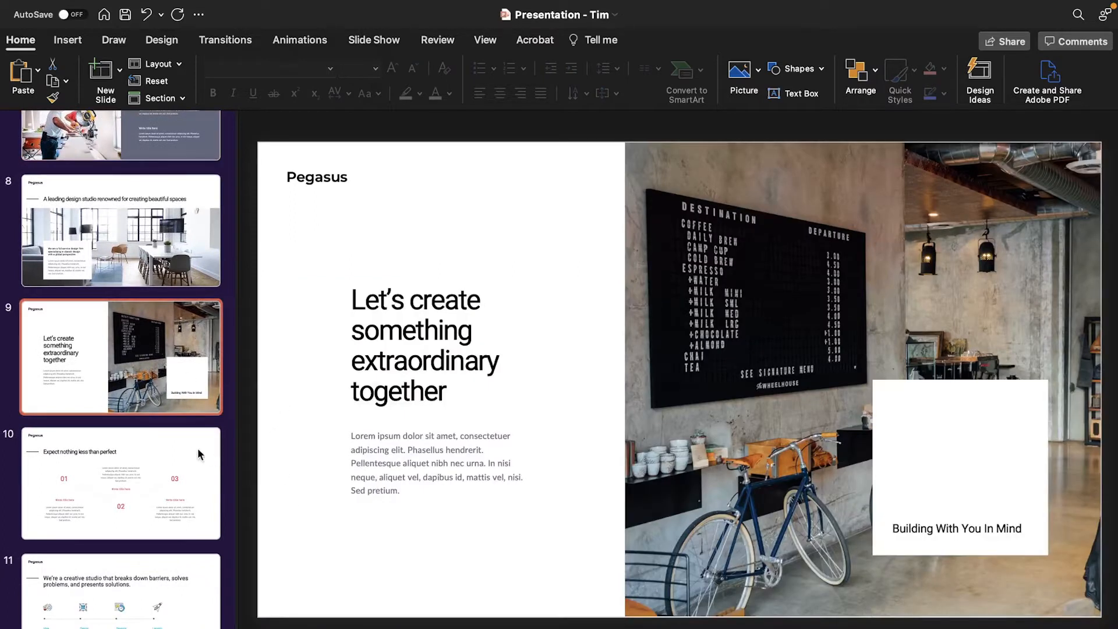
pyautogui.scroll(-3)
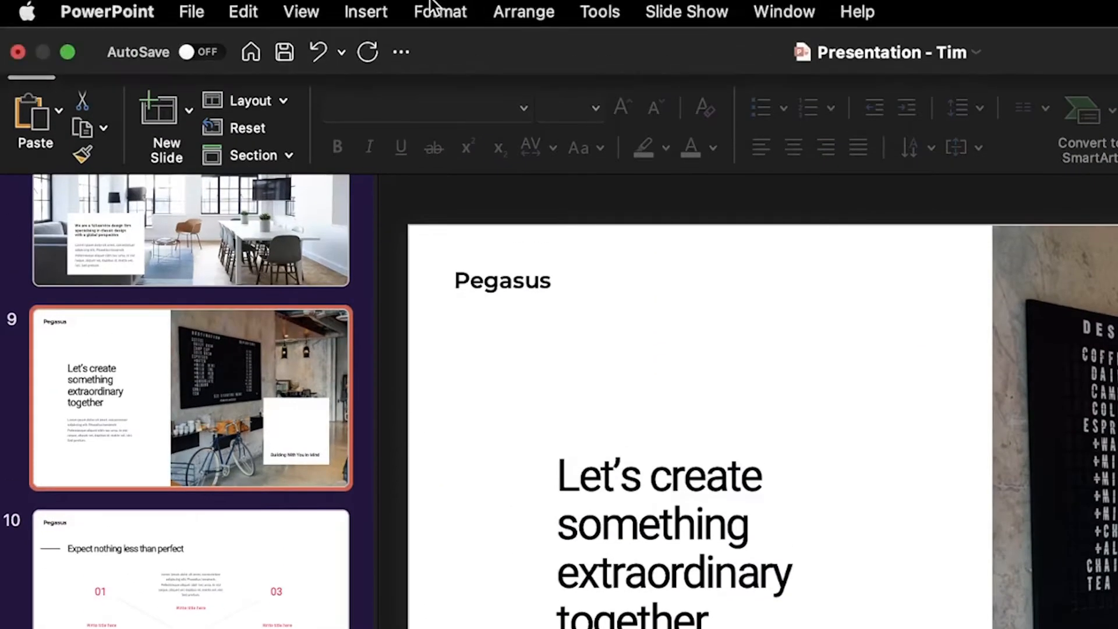
# Open the Record Audio panel from the Insert menu's Audio options.
pyautogui.click(365, 12)
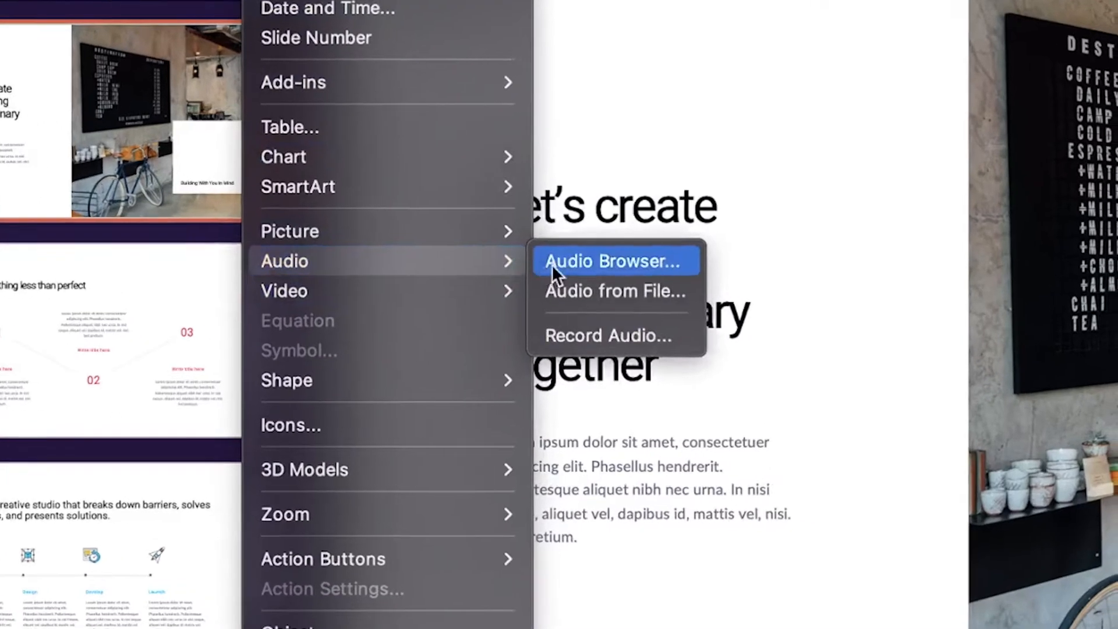
pyautogui.click(607, 335)
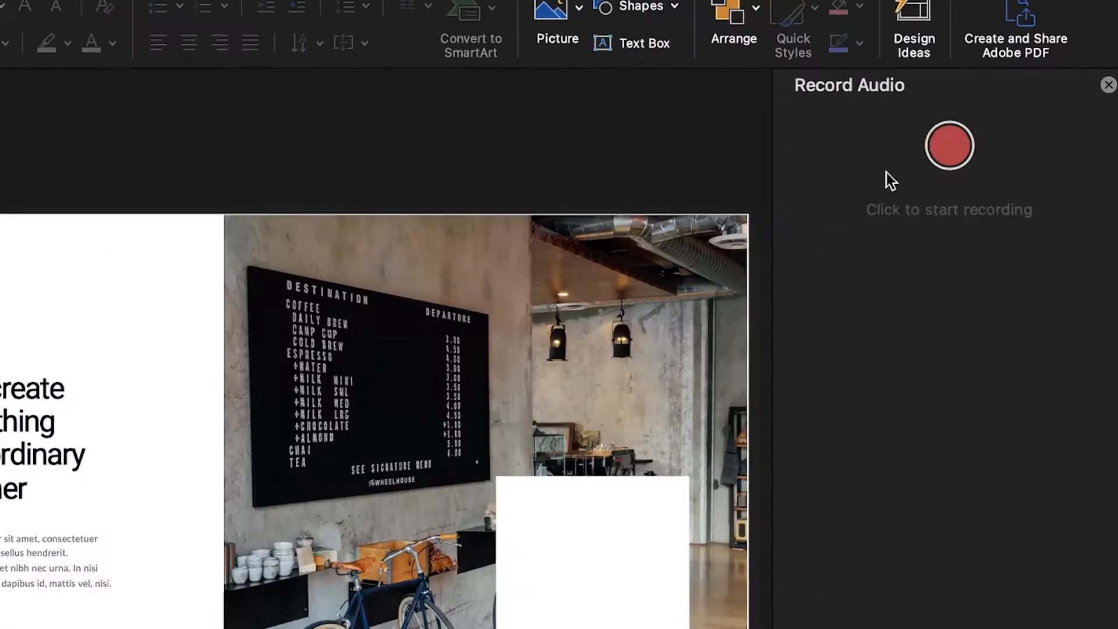
# Record a narration clip and insert it onto slide 9.
pyautogui.click(950, 146)
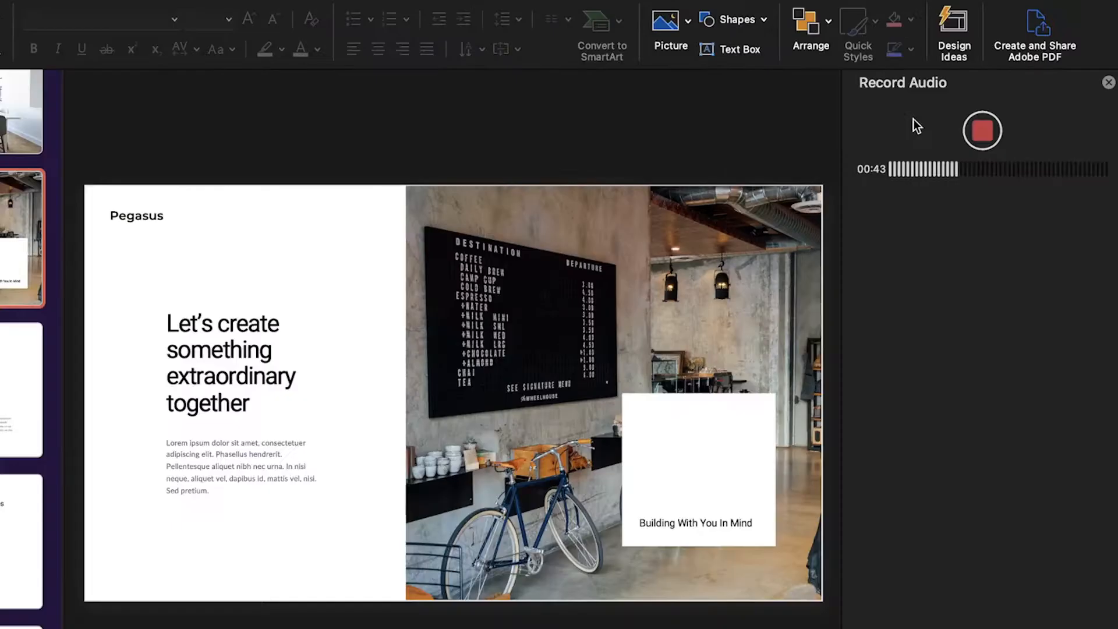
pyautogui.click(982, 130)
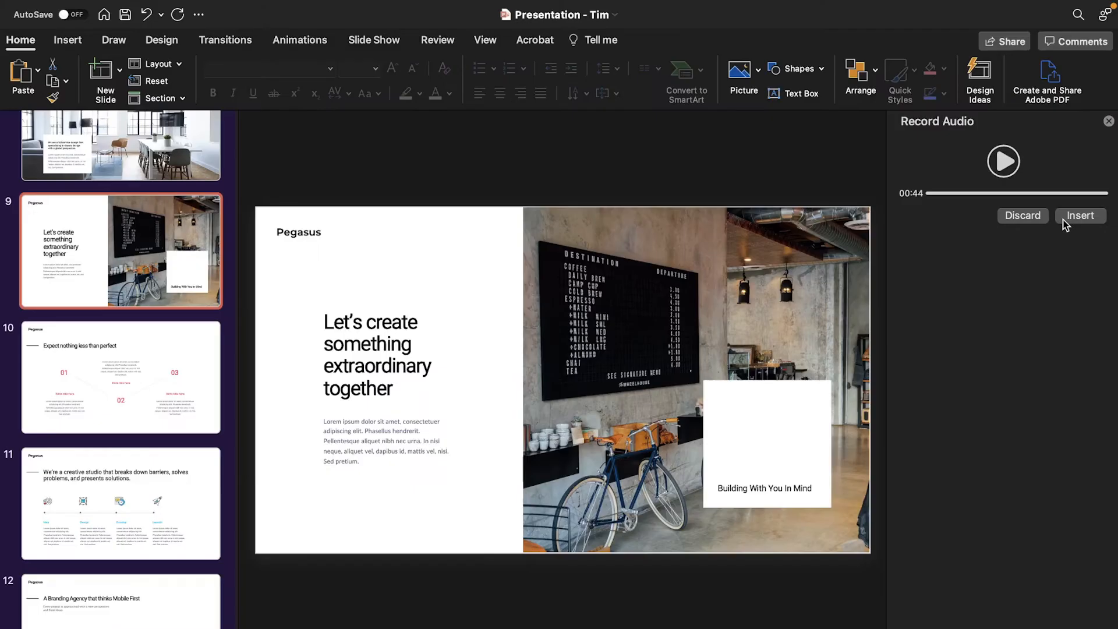
pyautogui.click(1080, 216)
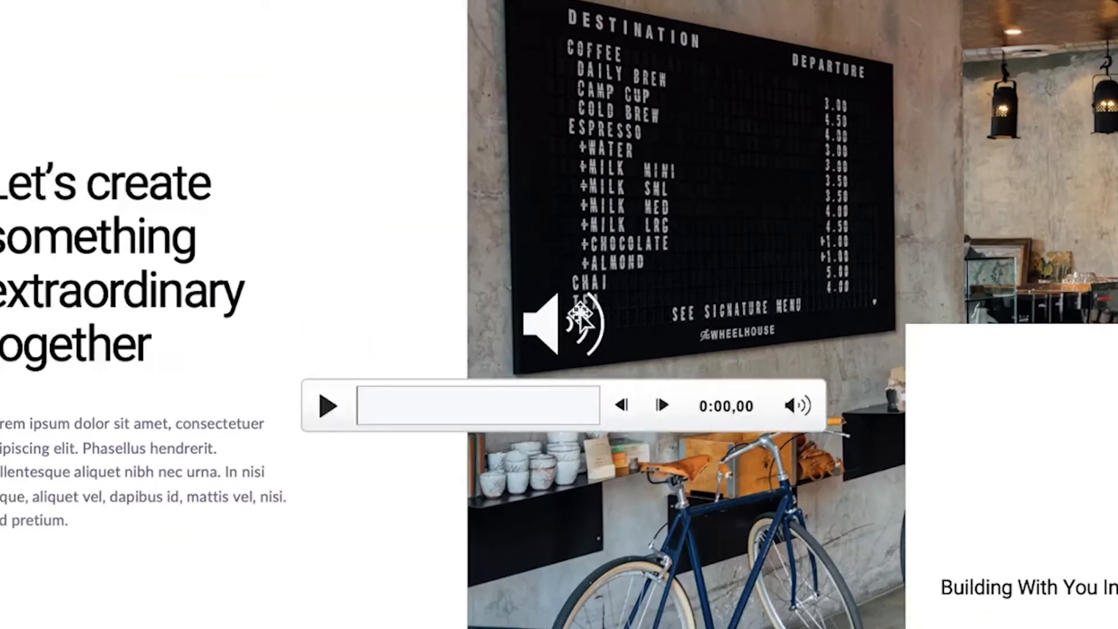
# Select the slide's audio clip and show its Playback options.
pyautogui.click(564, 324)
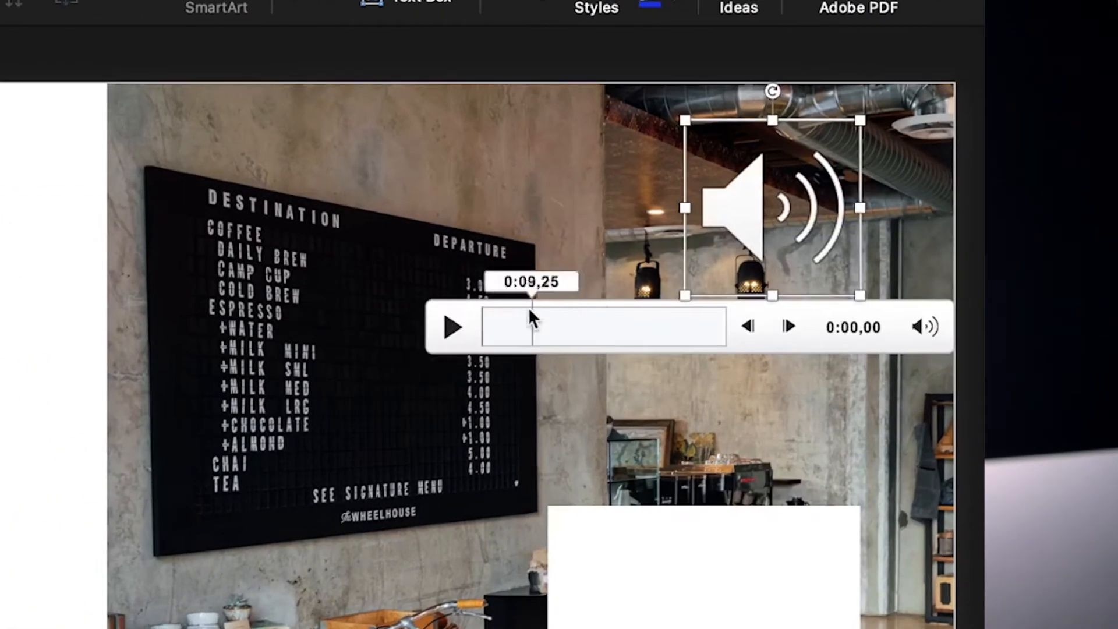
pyautogui.click(454, 327)
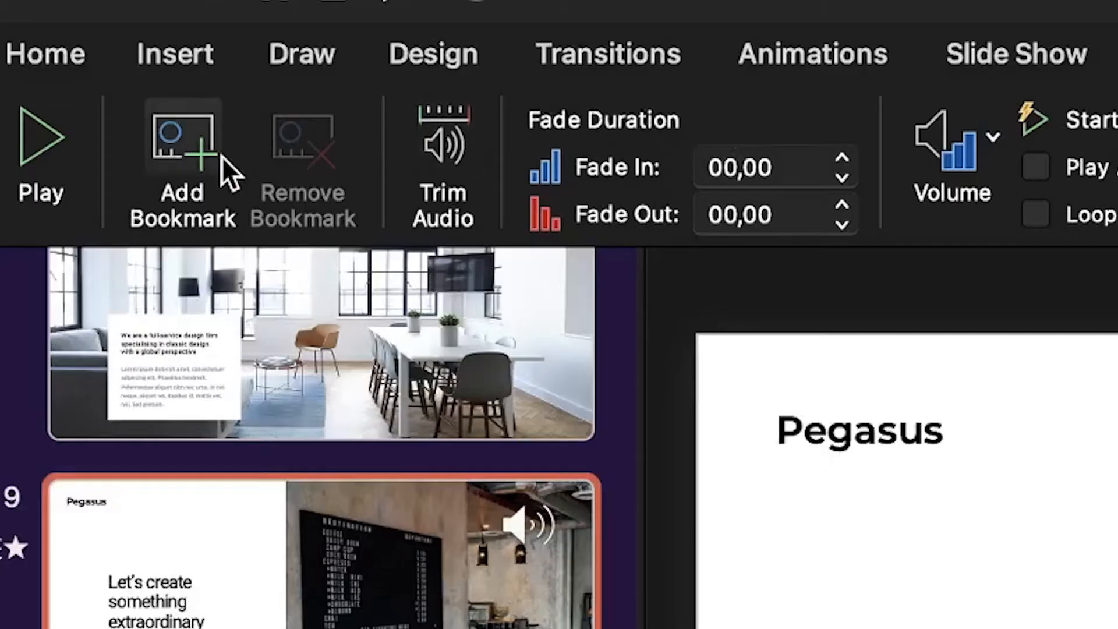
# Open Trim Audio and drag the start handle to about 0:04.
pyautogui.click(442, 156)
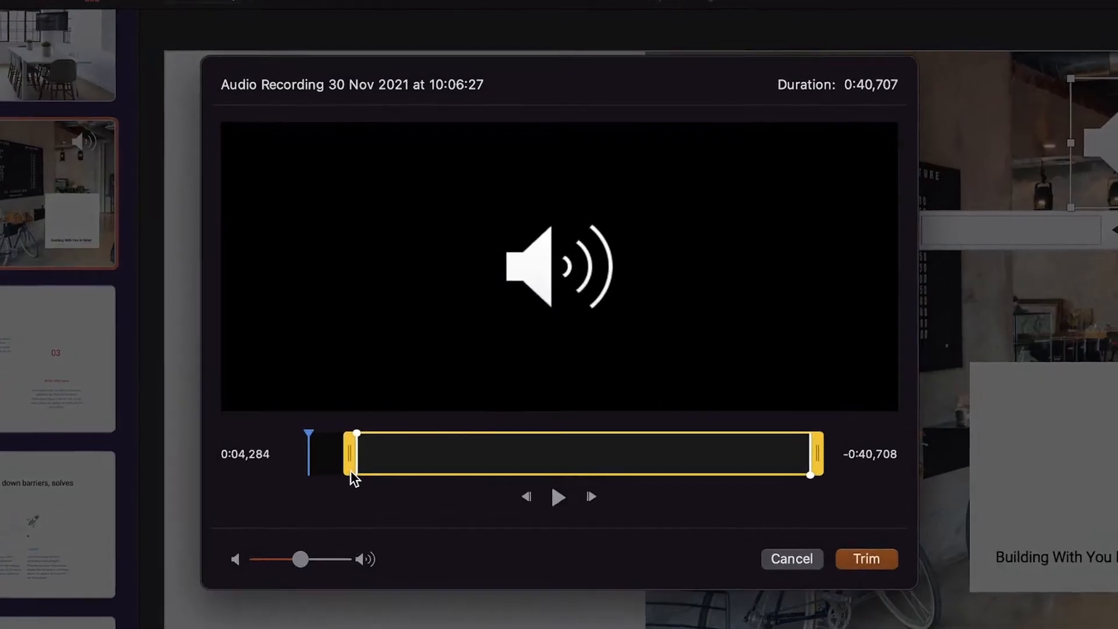
pyautogui.click(865, 559)
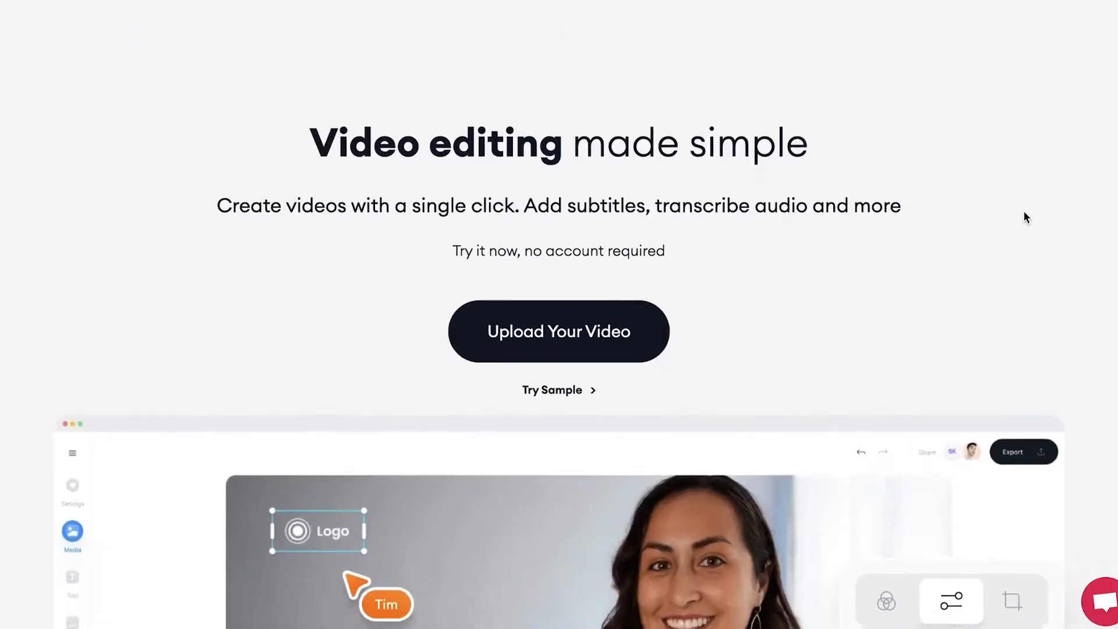
# Start a new VEED.IO project via Upload Your Video, then open PowerPoint's export dialog.
pyautogui.scroll(3)
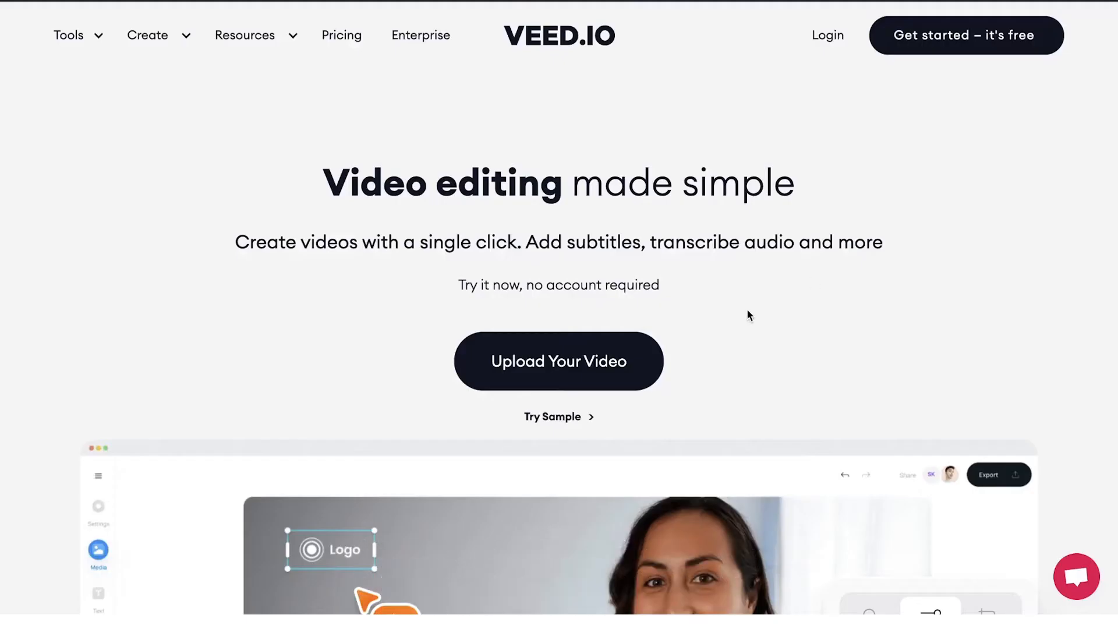
pyautogui.click(558, 361)
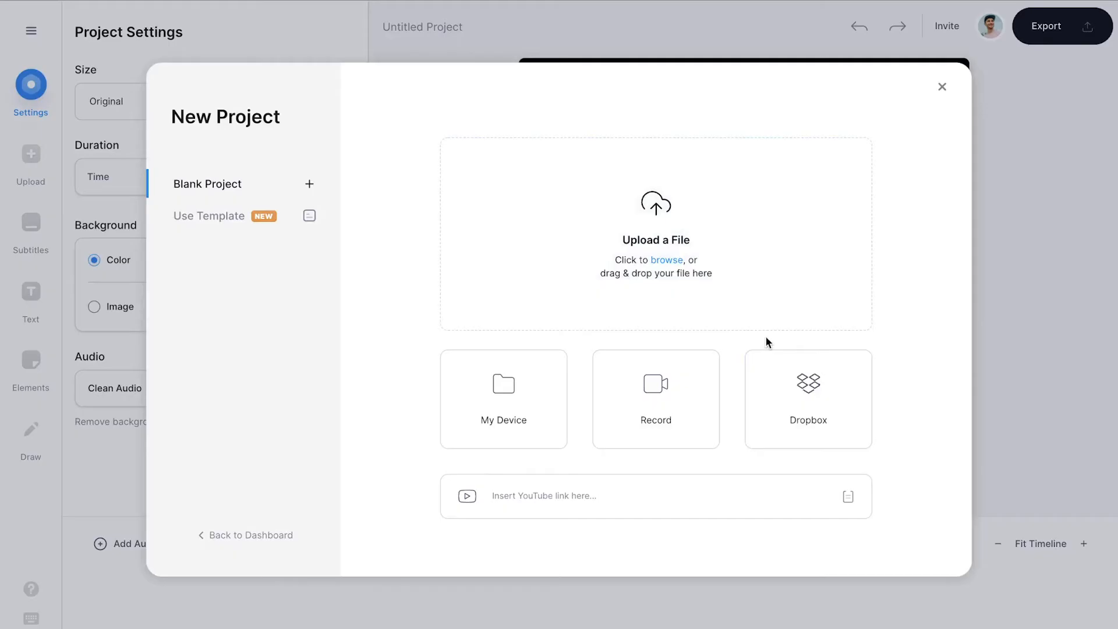
pyautogui.click(655, 399)
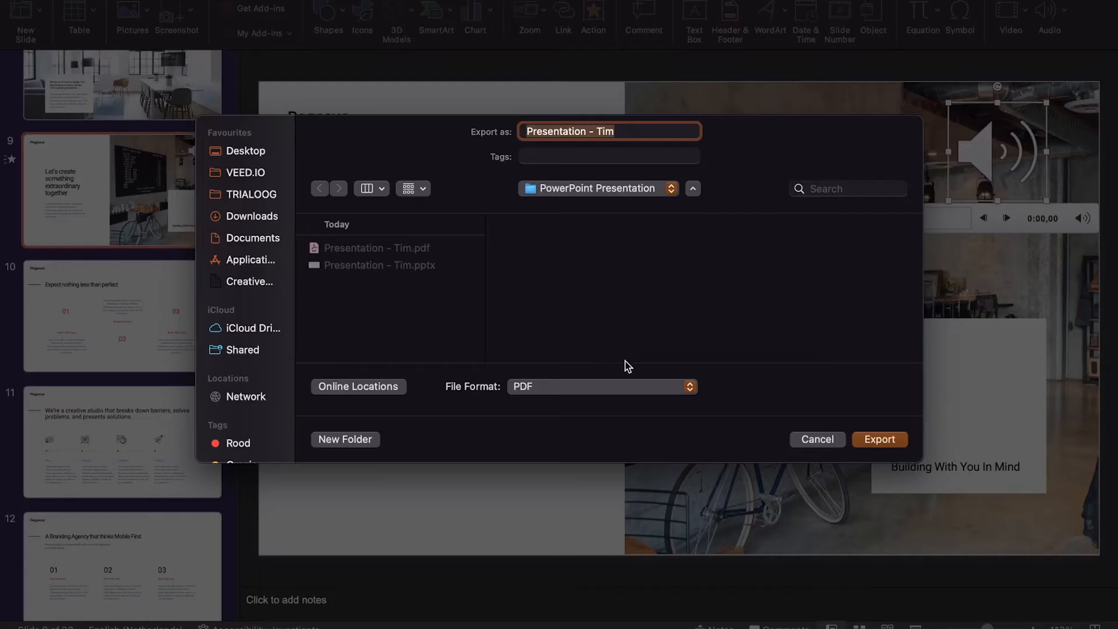
# Keep PDF as the export file format in PowerPoint's format list.
pyautogui.click(601, 387)
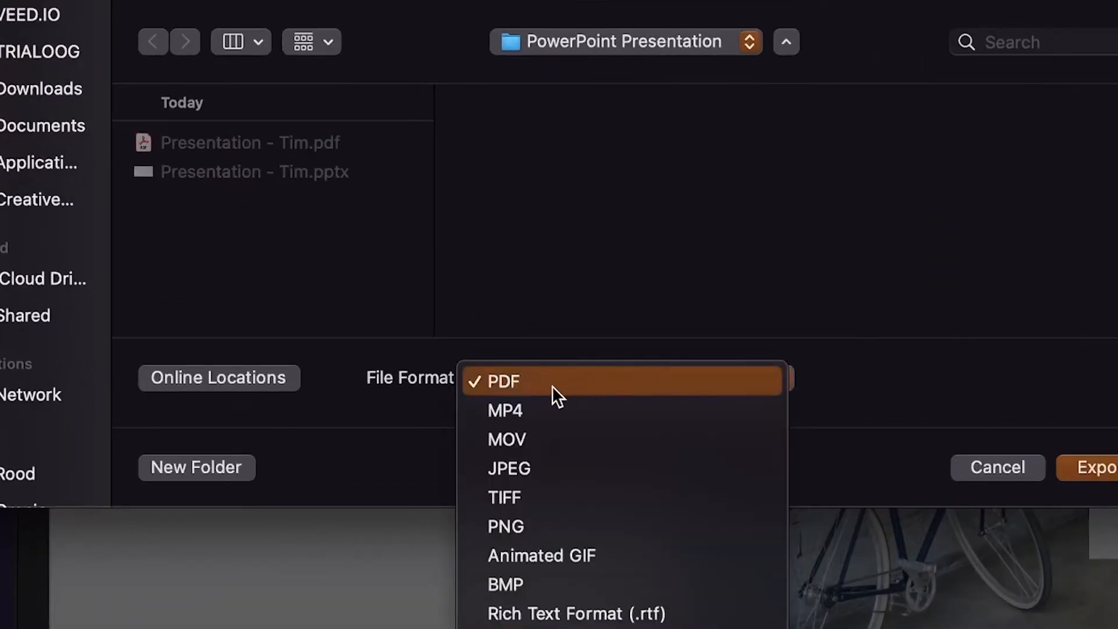
pyautogui.click(503, 381)
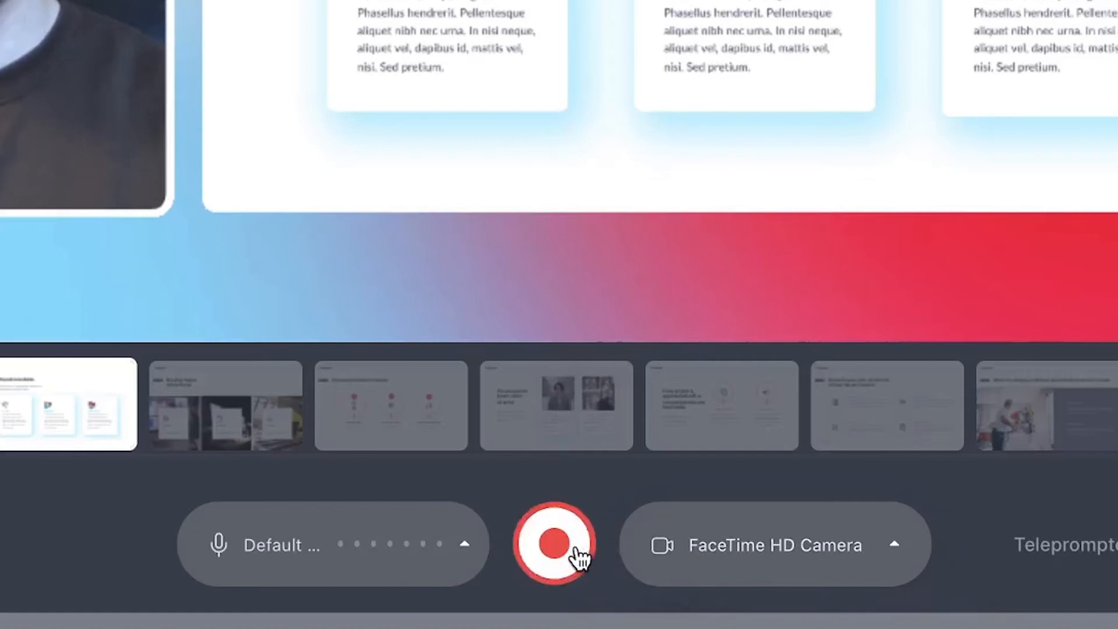
# Start the webcam-and-slides recording, turn the microphone on, and show the teleprompter.
pyautogui.click(555, 544)
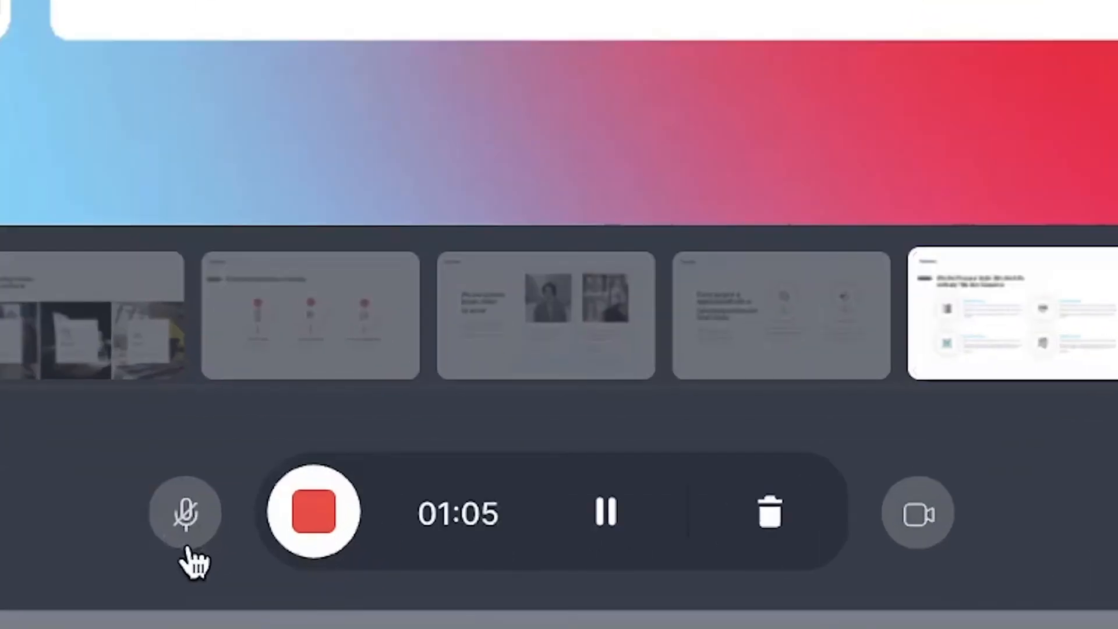
pyautogui.click(918, 512)
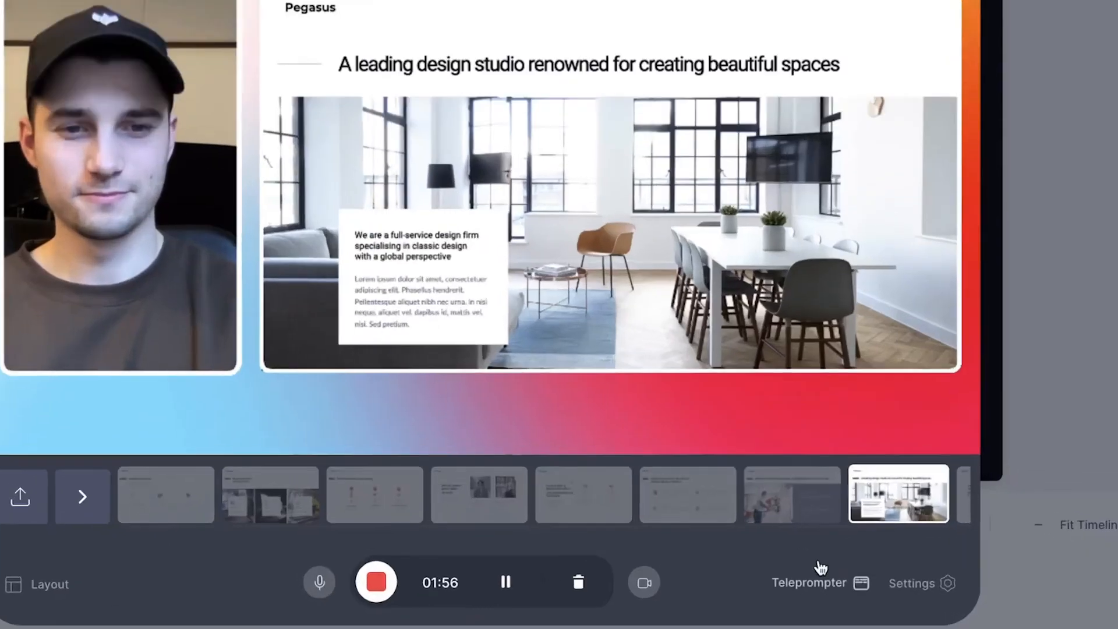
pyautogui.click(809, 582)
pyautogui.write('- Talk about future plans')
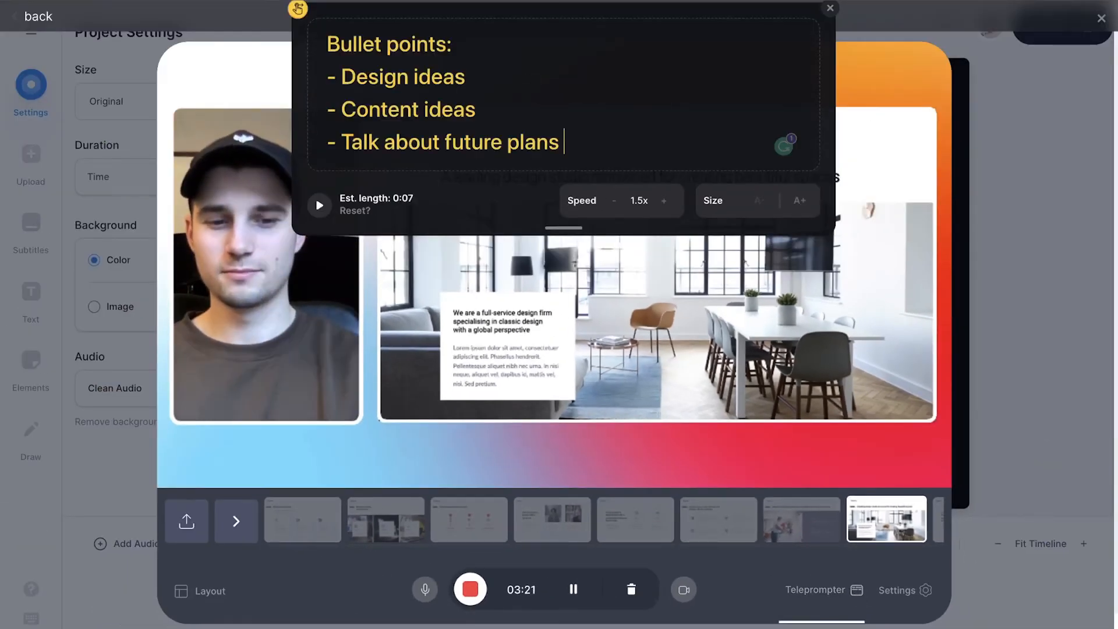
# Stop the presentation recording at about 03:49, adding the clip to the timeline.
pyautogui.click(829, 7)
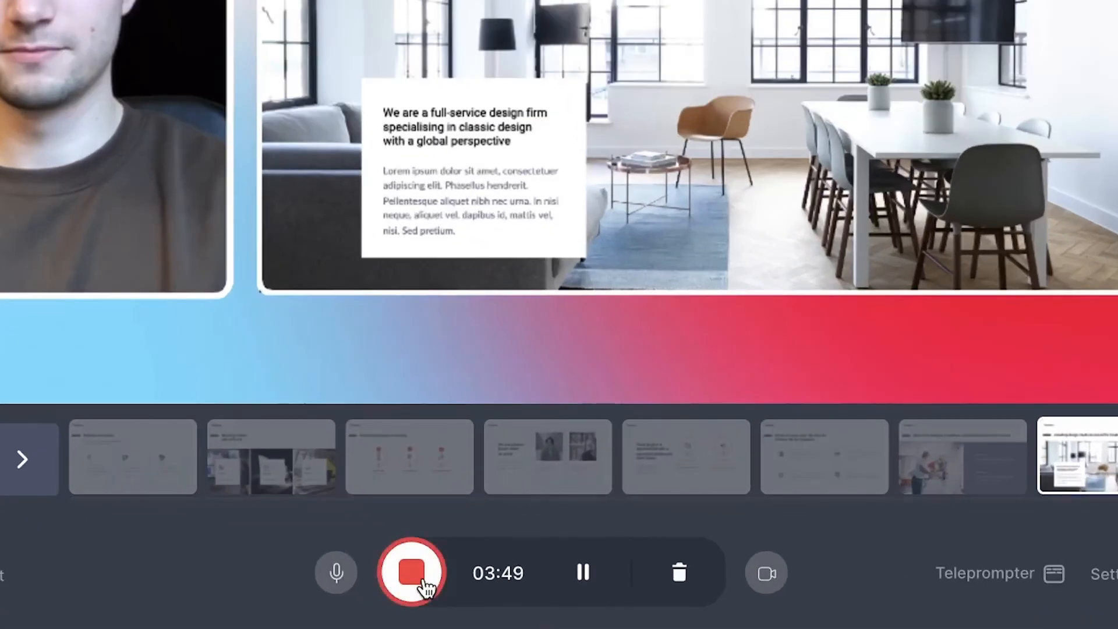
pyautogui.click(411, 573)
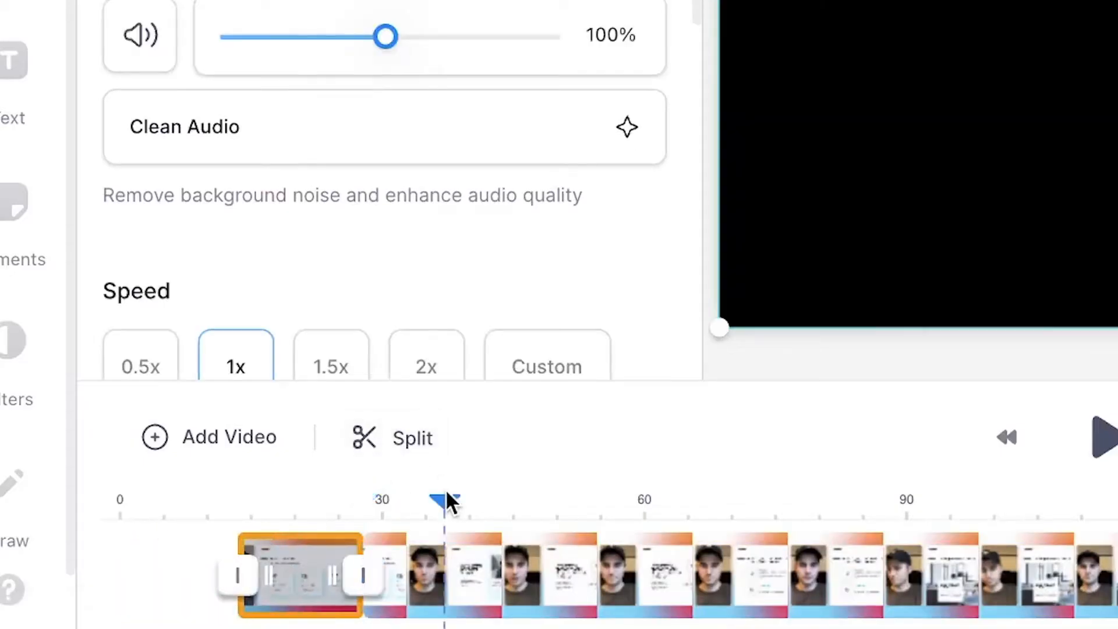
# Move the playhead to about 28 seconds into the 03:49 recording on the timeline.
pyautogui.click(28, 222)
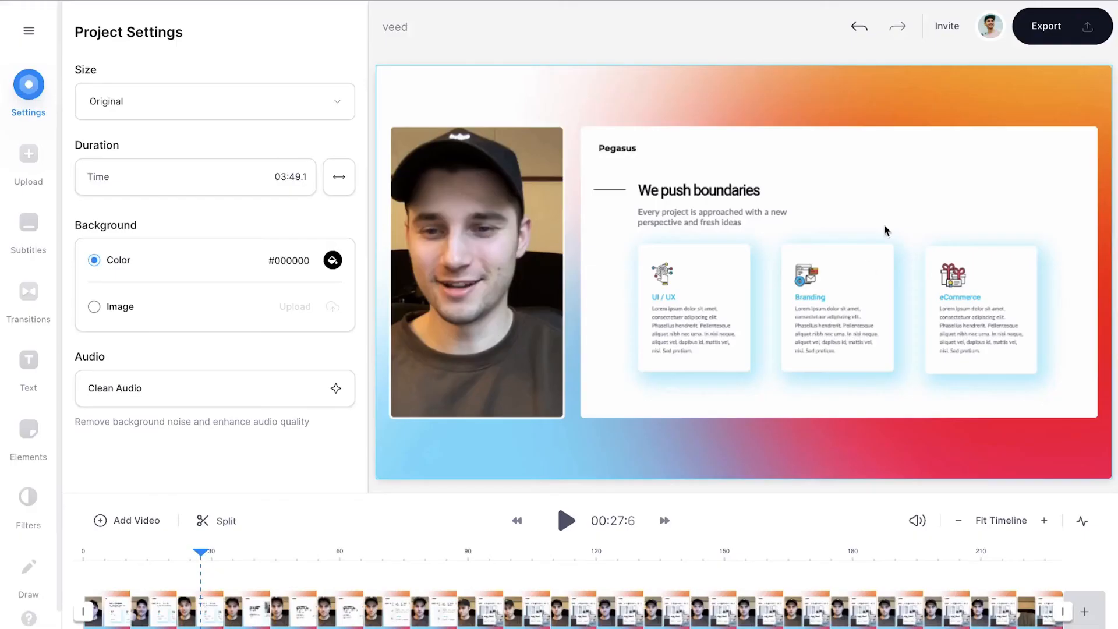
# Export the presentation video using the HD quality preset.
pyautogui.click(1062, 26)
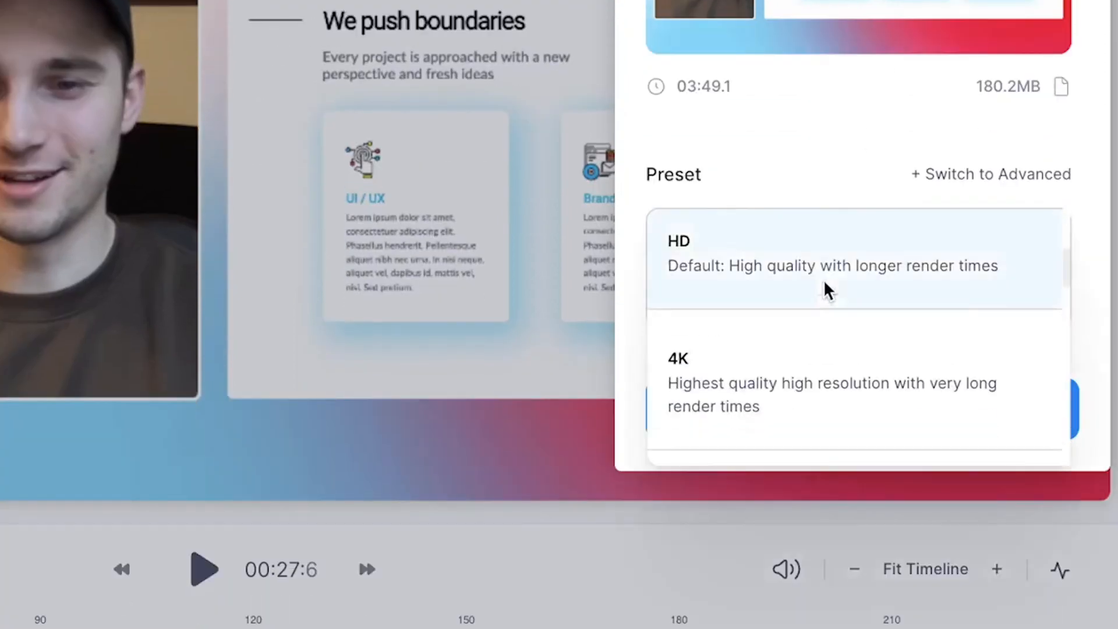
pyautogui.click(827, 266)
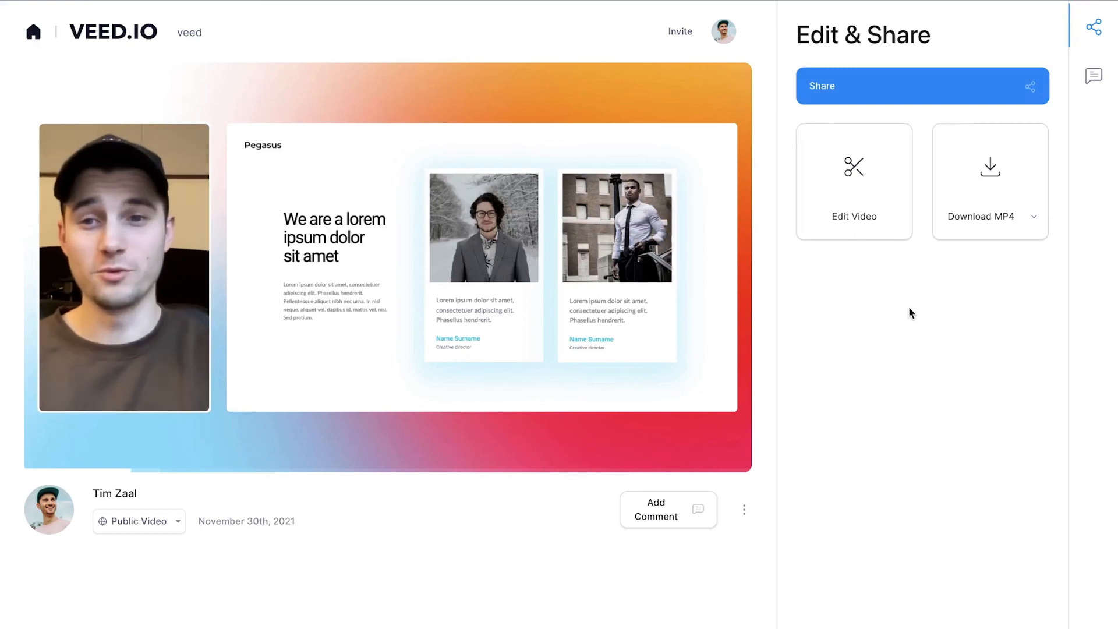
# Download the finished video as veed.mp4 from the share page.
pyautogui.click(921, 86)
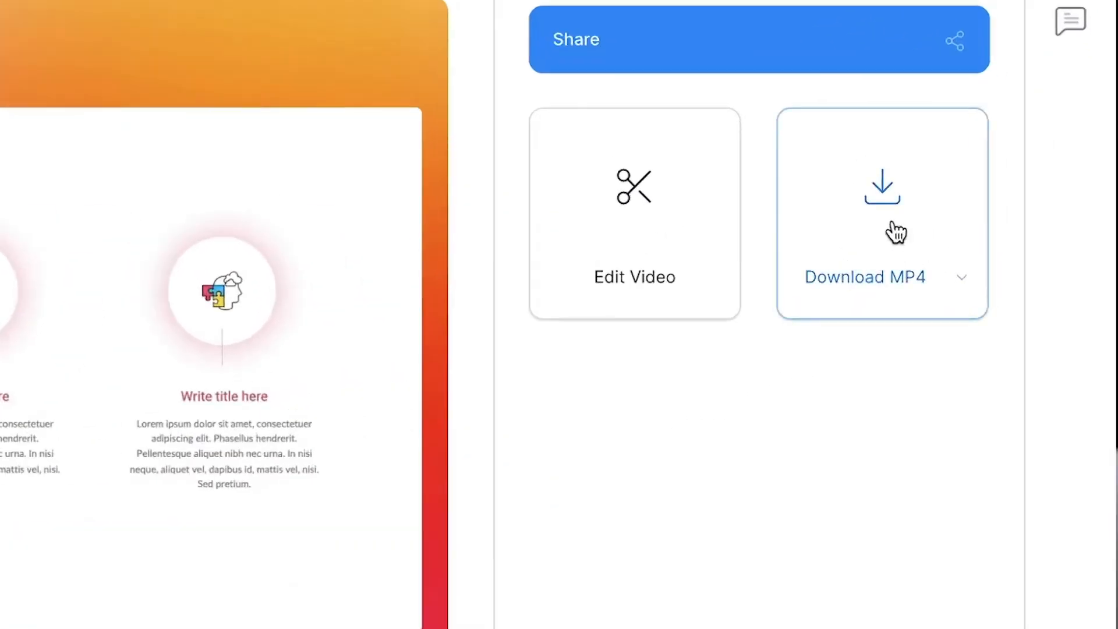
pyautogui.click(882, 185)
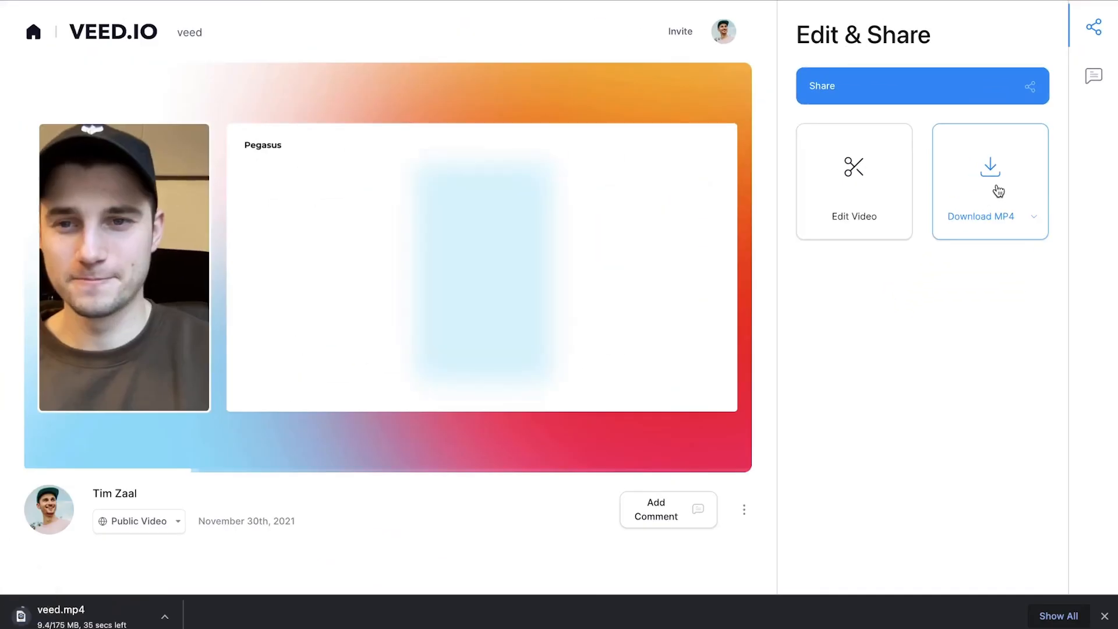